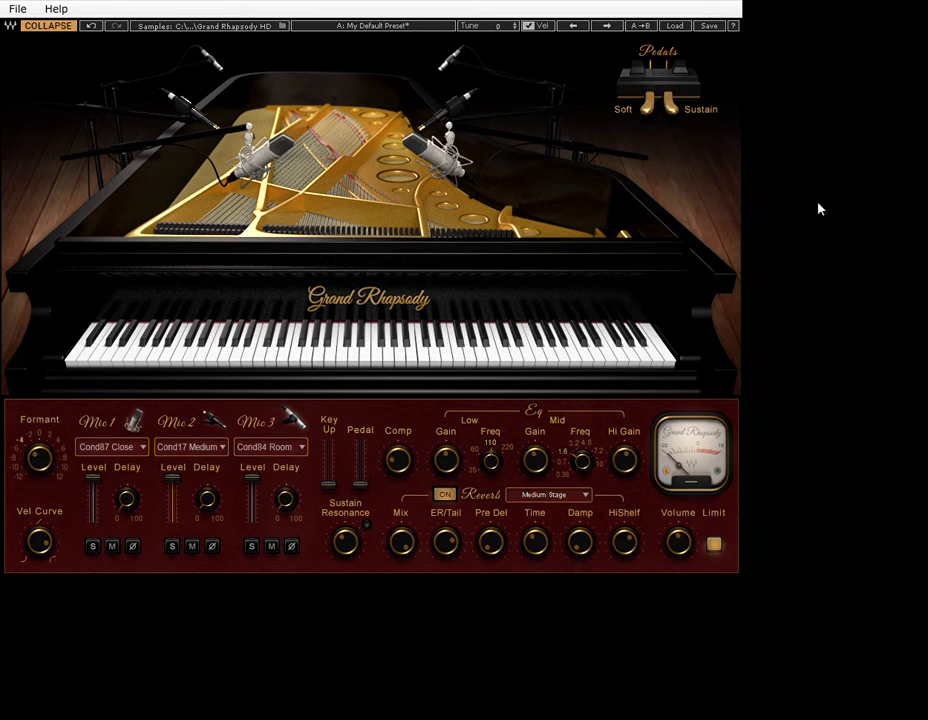
pyautogui.moveTo(819, 185)
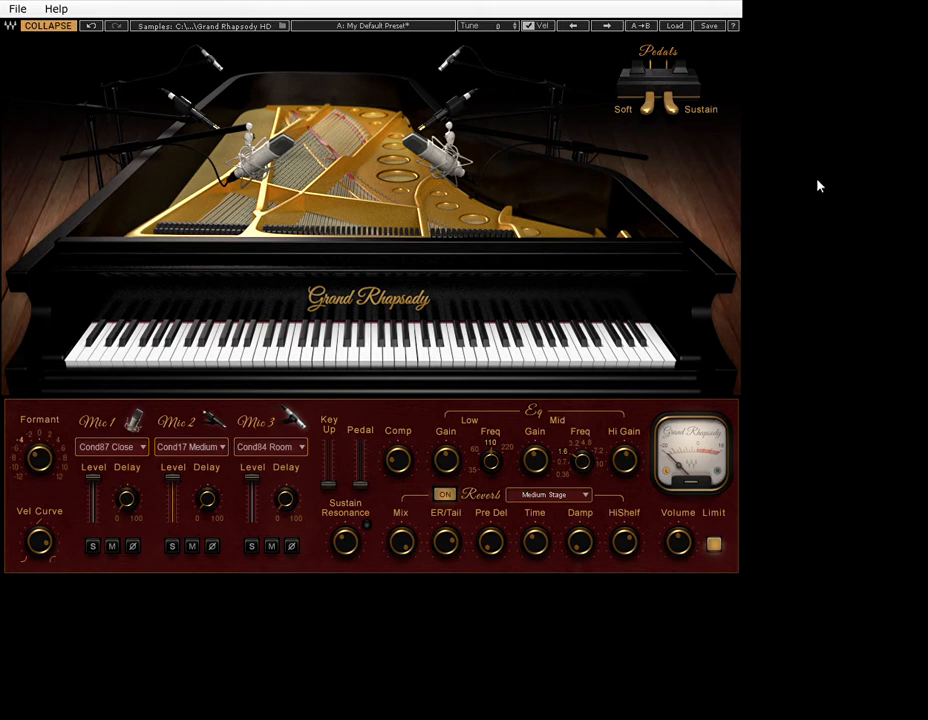